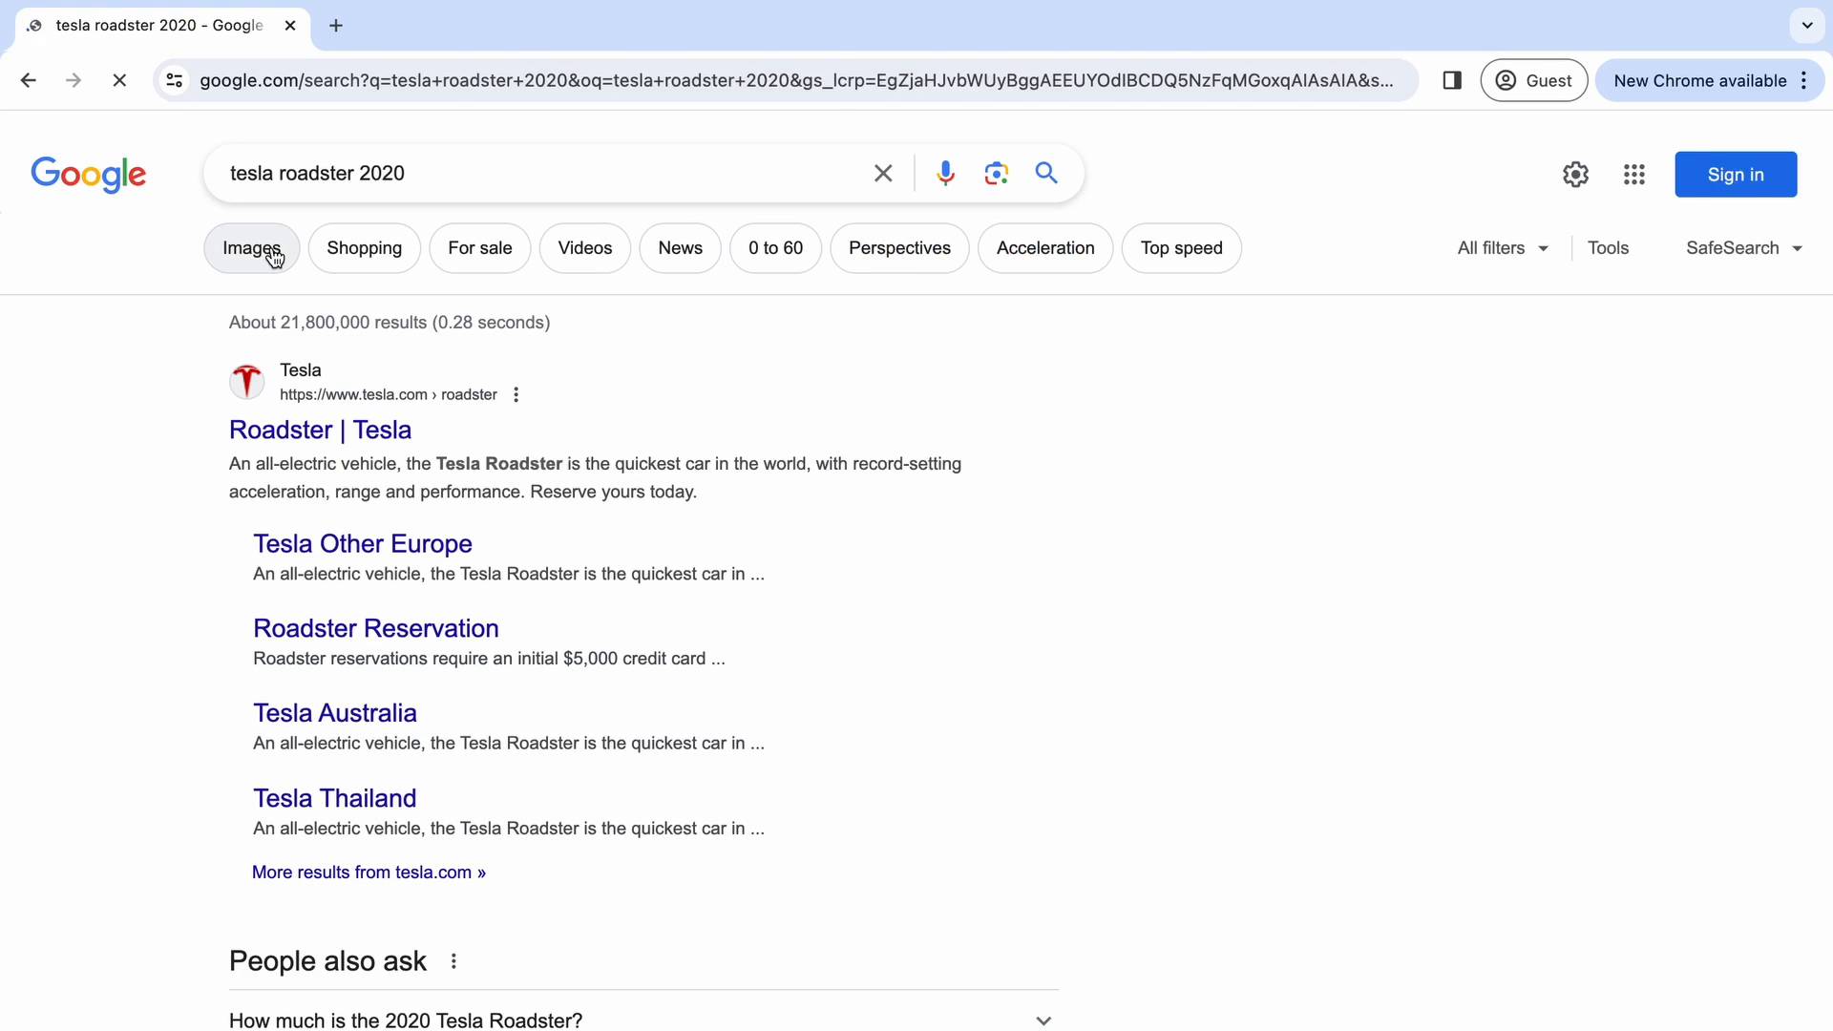
# - Switch to image results for 'tesla roadster 2020' and preview the red InsideEVs photo
pyautogui.click(250, 249)
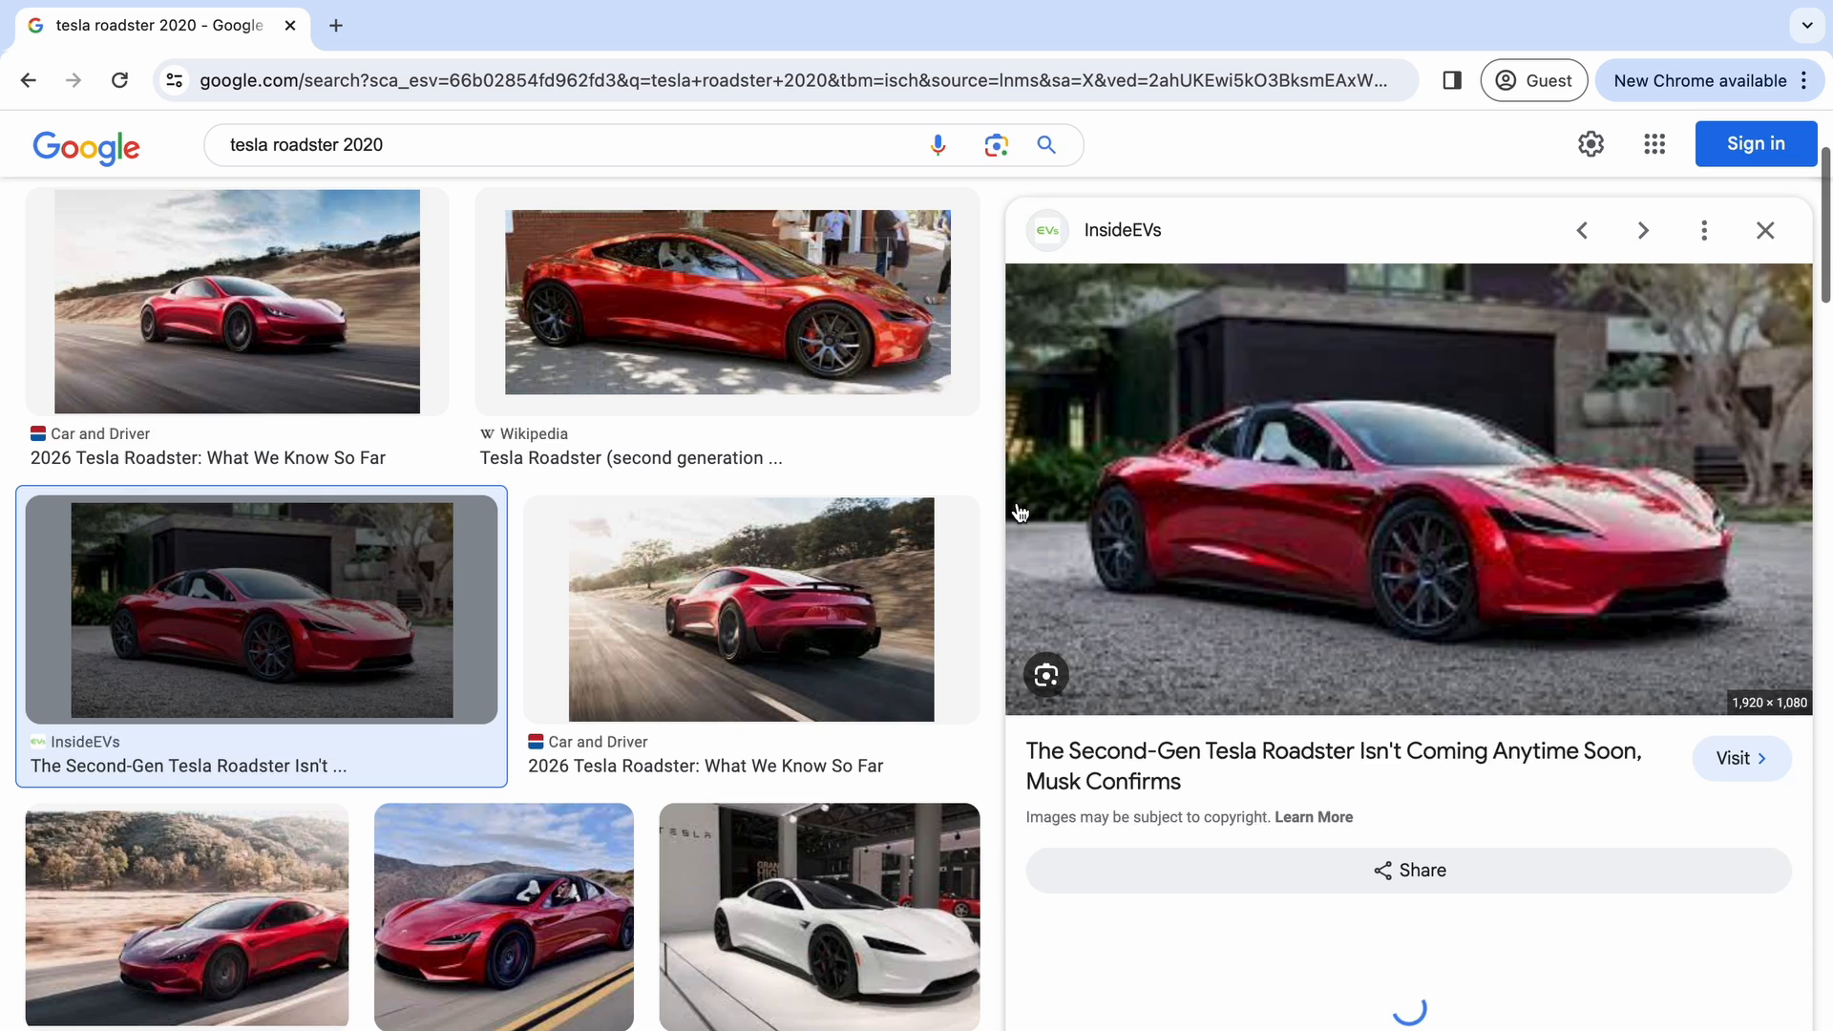
pyautogui.moveTo(1032, 767)
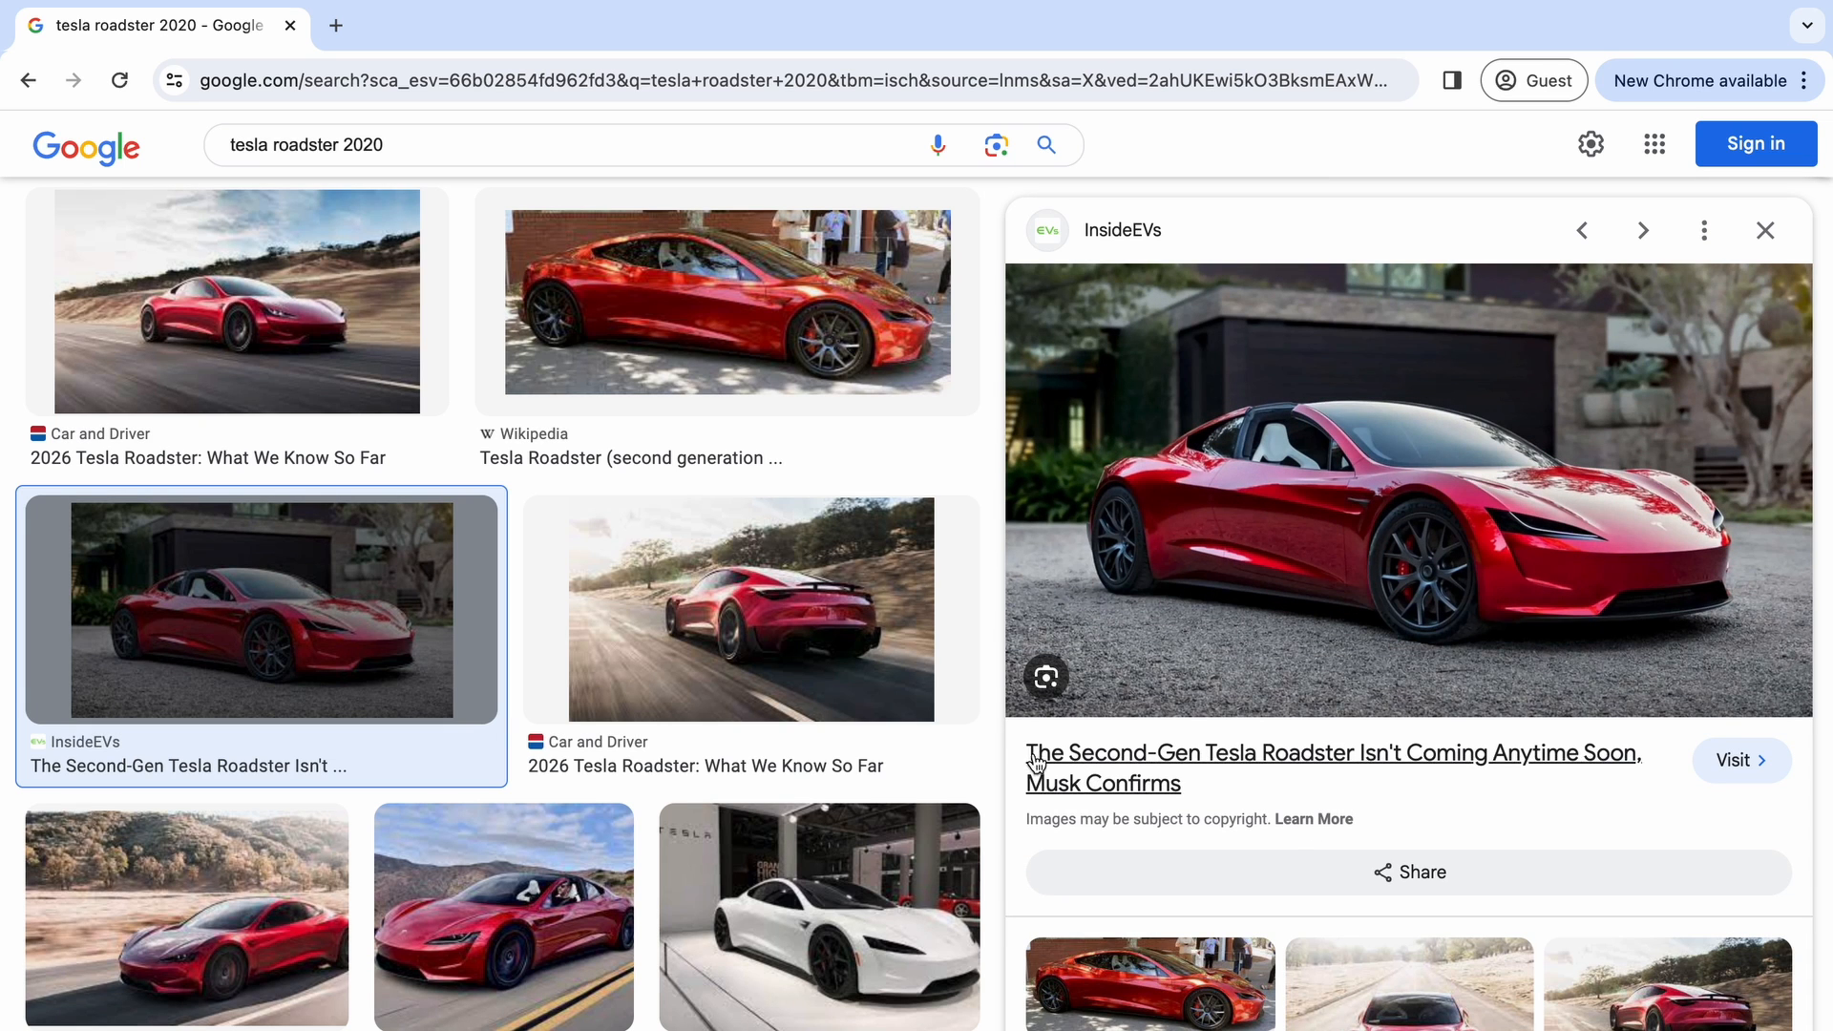
pyautogui.moveTo(1336, 469)
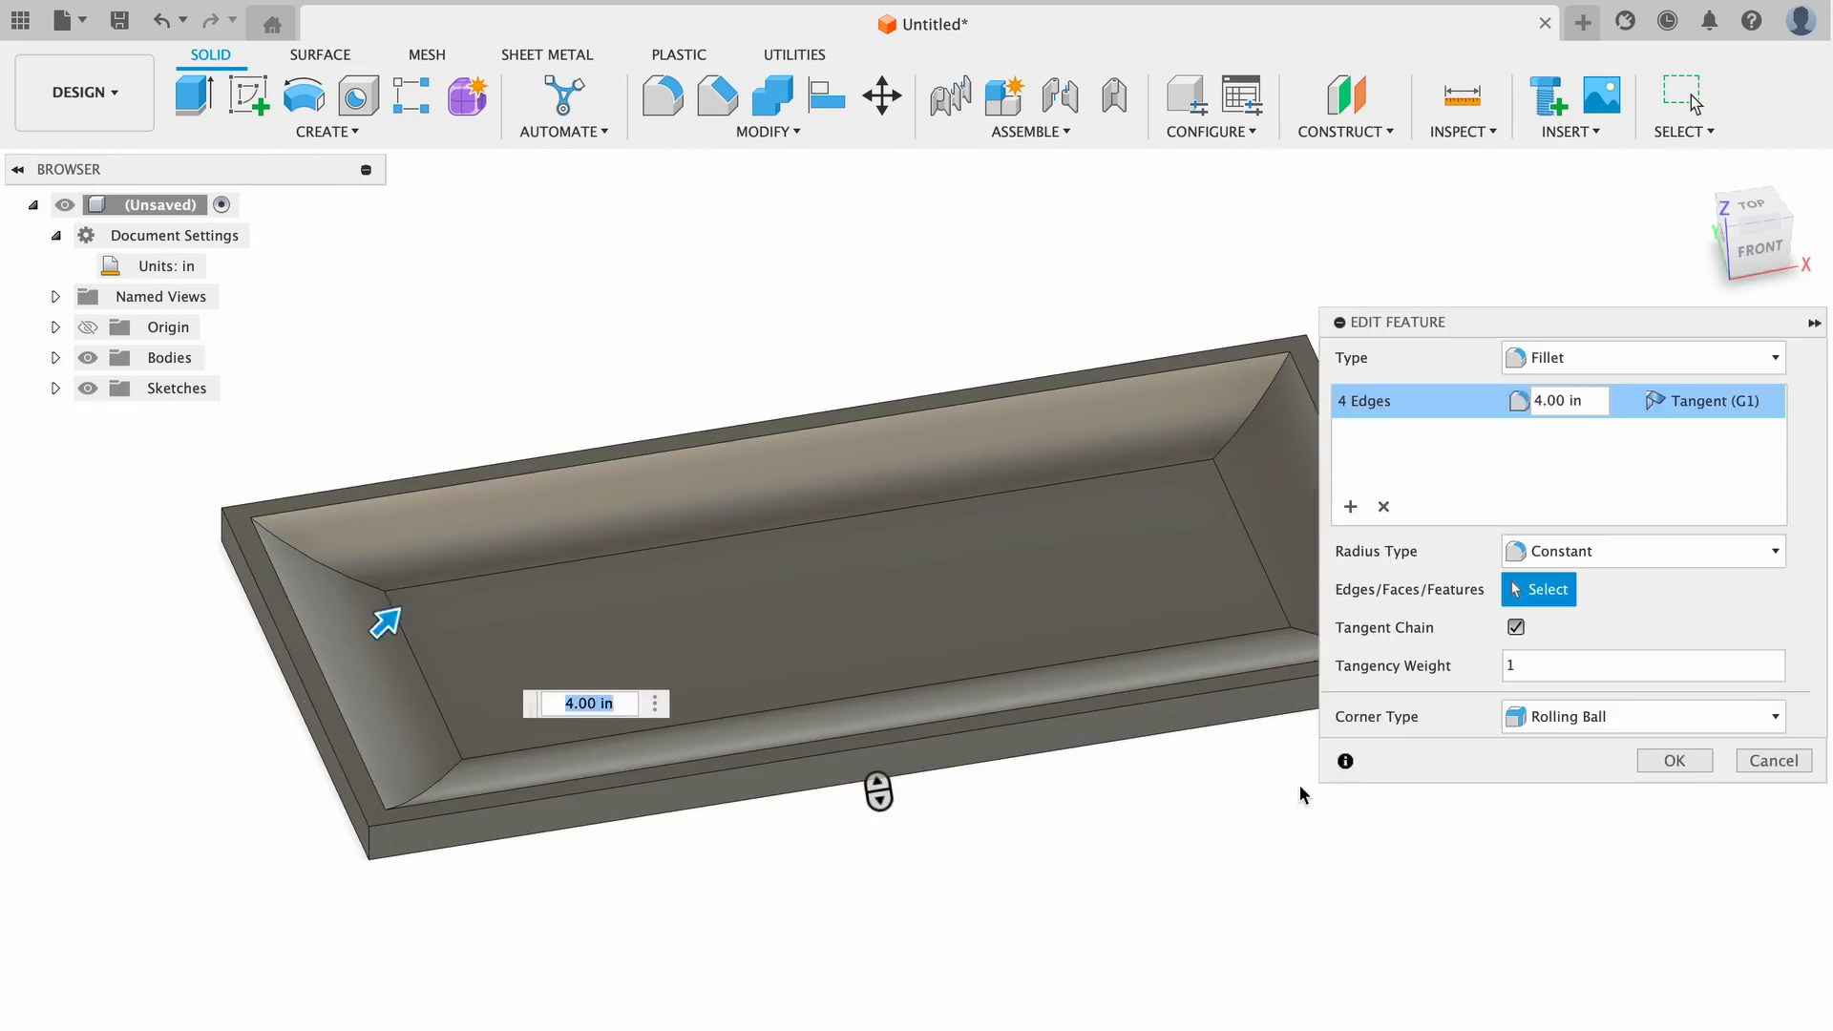
# - Start Split Body on the Roadster from the Modify menu
pyautogui.click(768, 106)
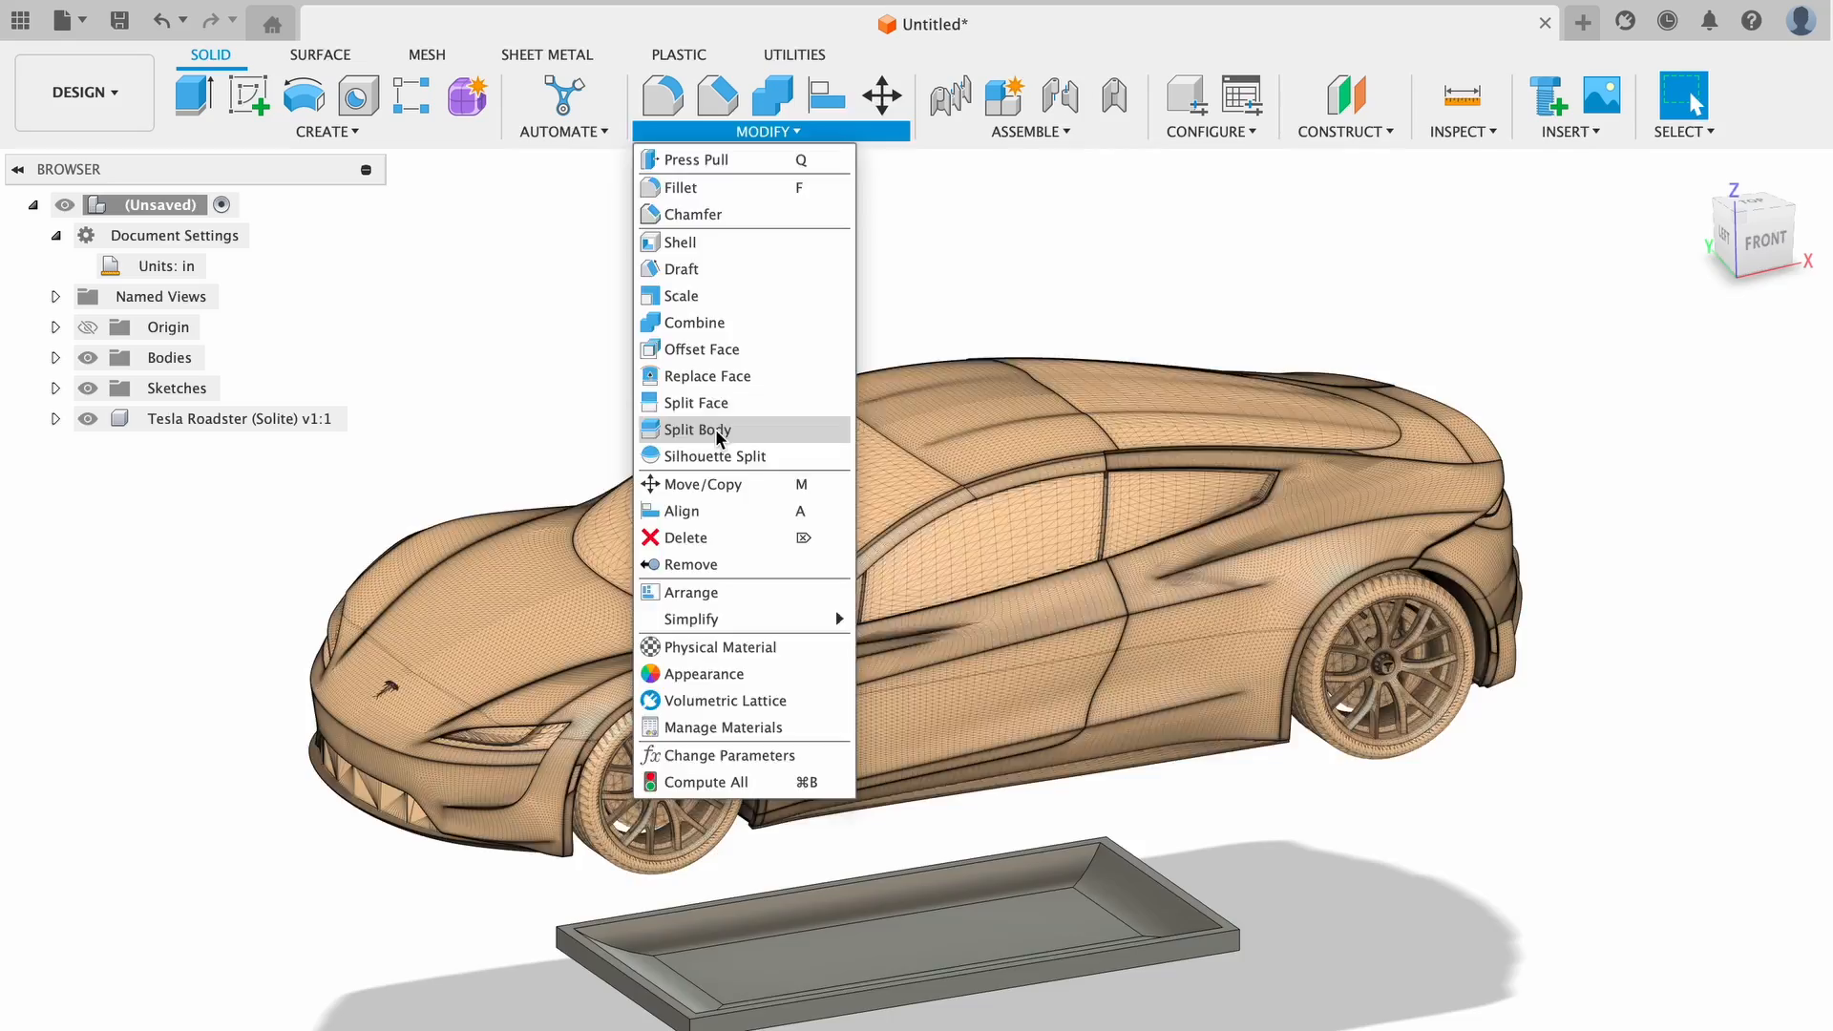
pyautogui.click(703, 484)
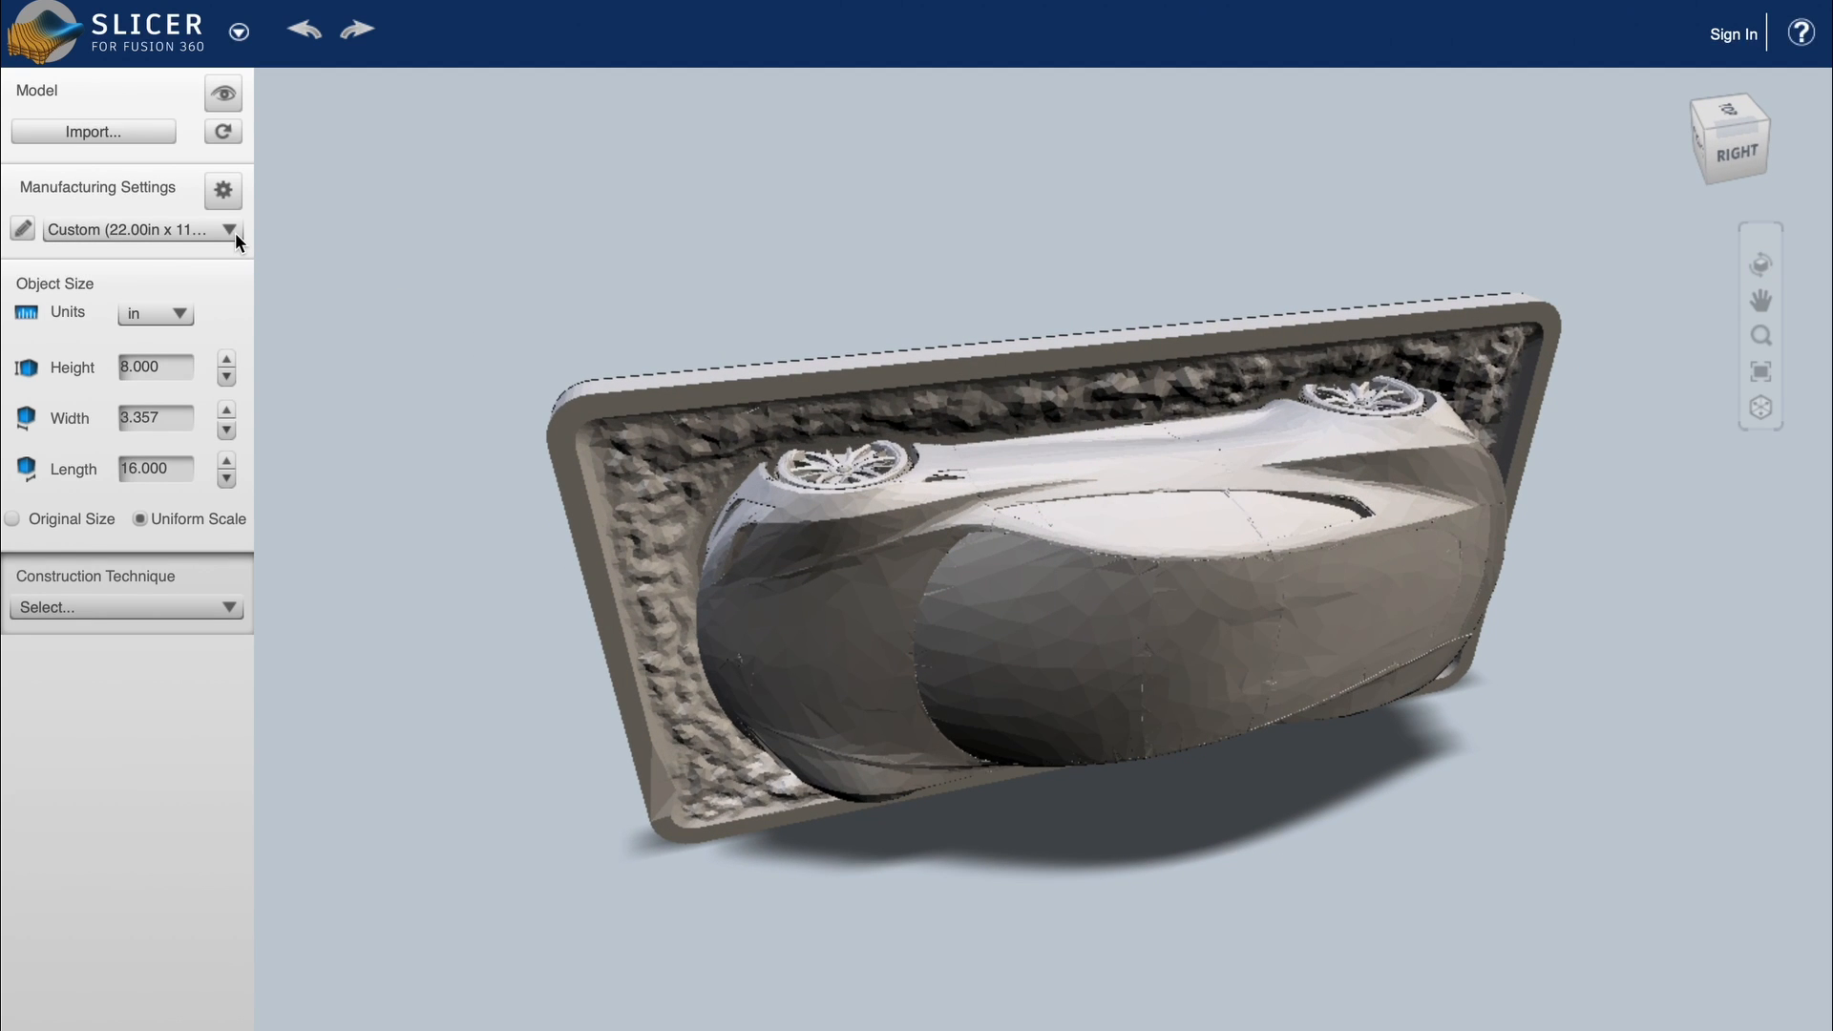
# - Keep the Custom 22.00 × 11.00 × 0.13 in sheet material preset
pyautogui.click(228, 229)
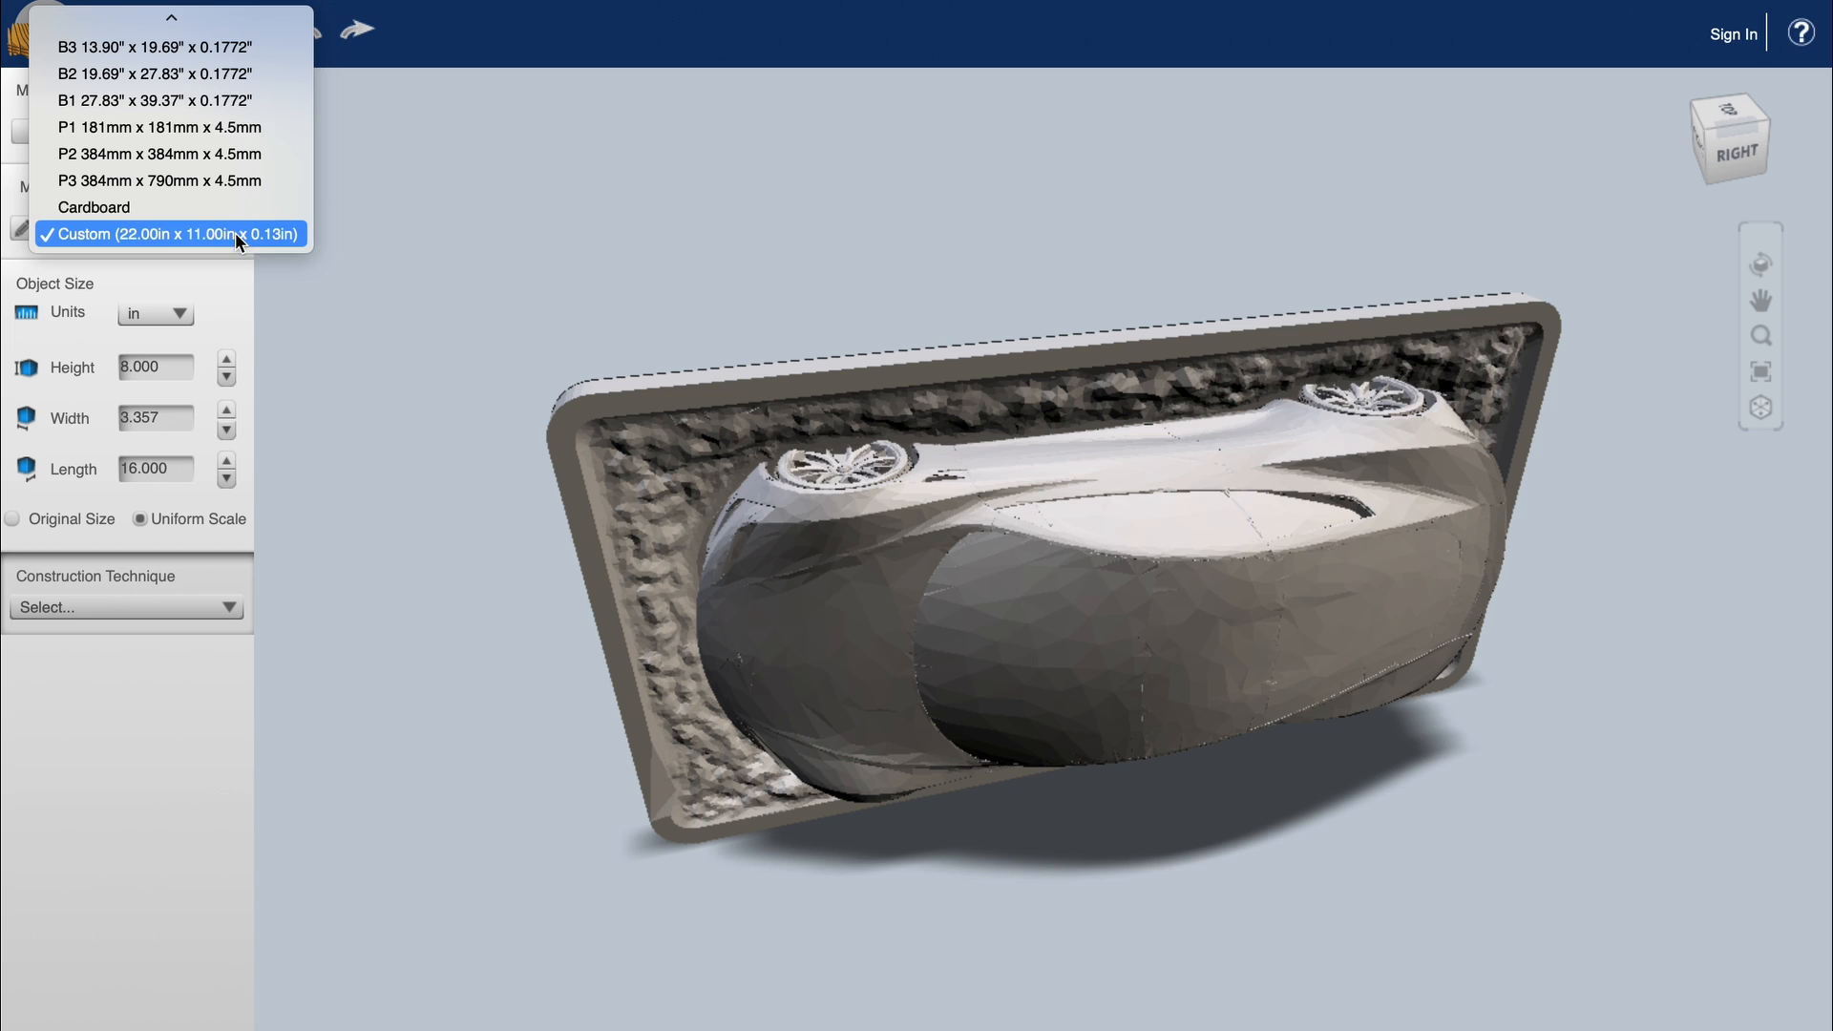
pyautogui.click(171, 234)
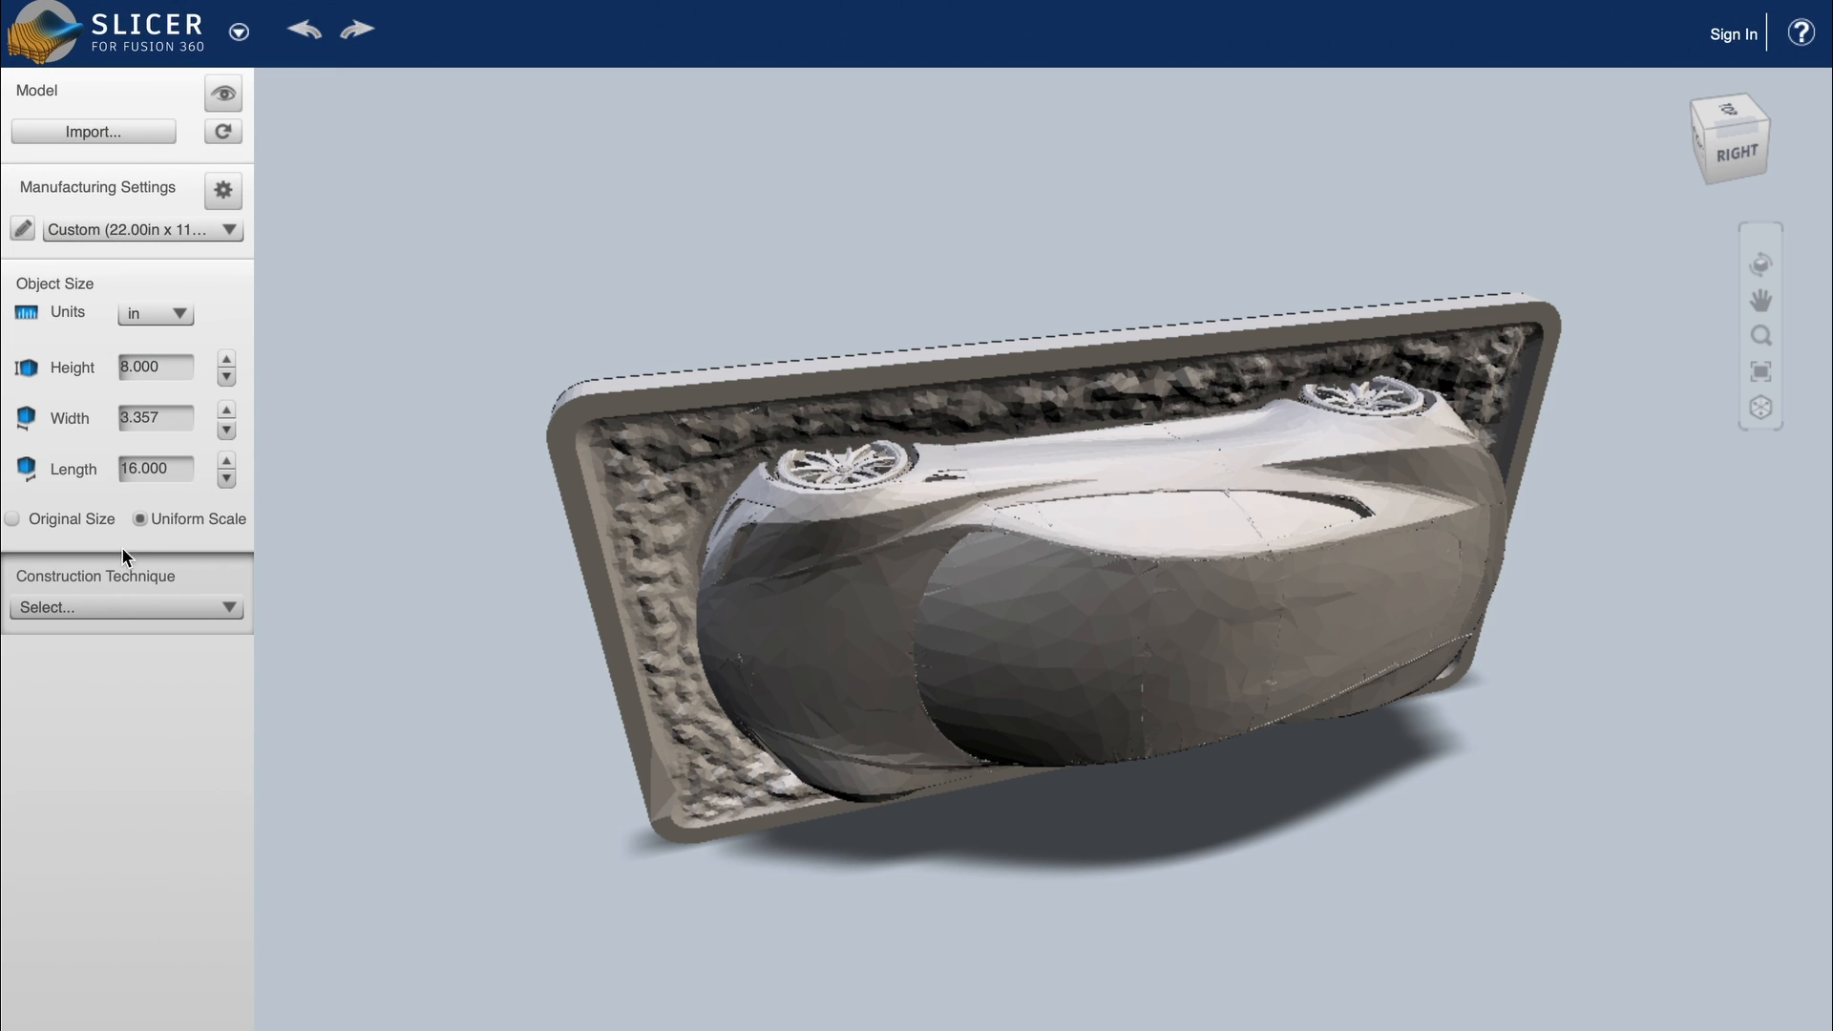
pyautogui.click(125, 607)
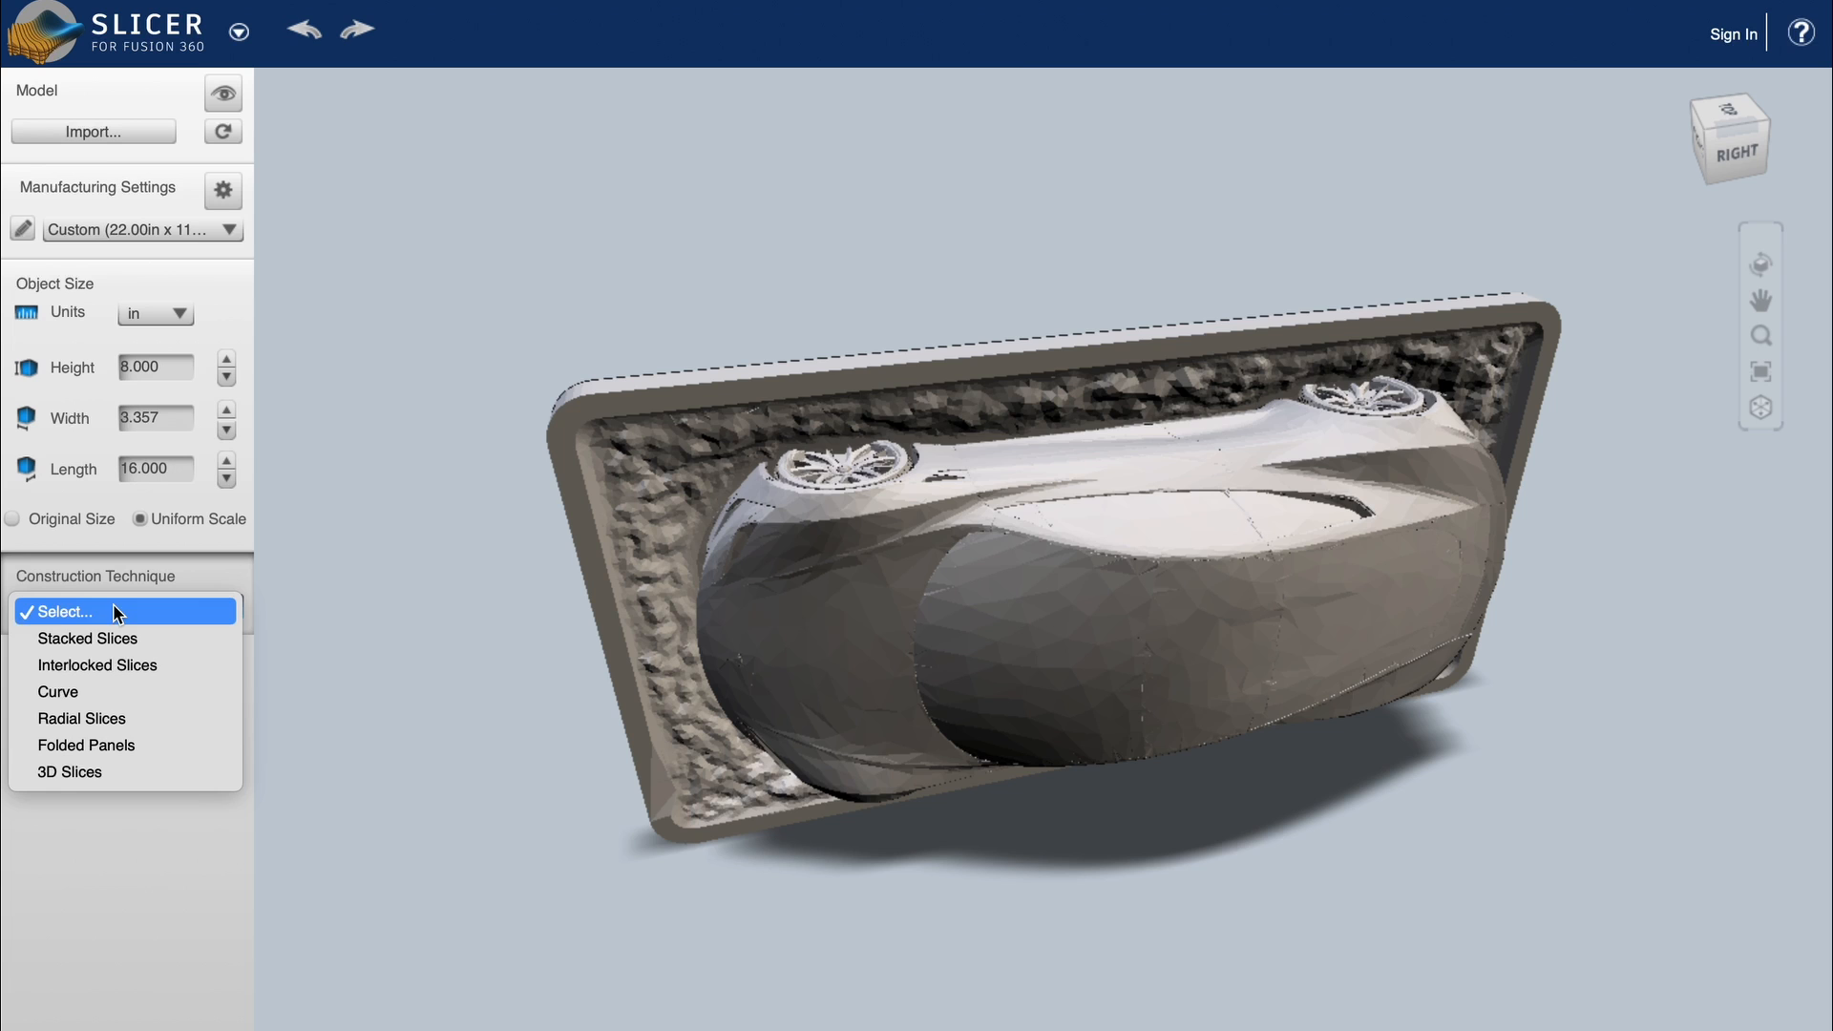
# - Build the model from Stacked Slices and pick the first exported Car LCC sheet file
pyautogui.click(87, 639)
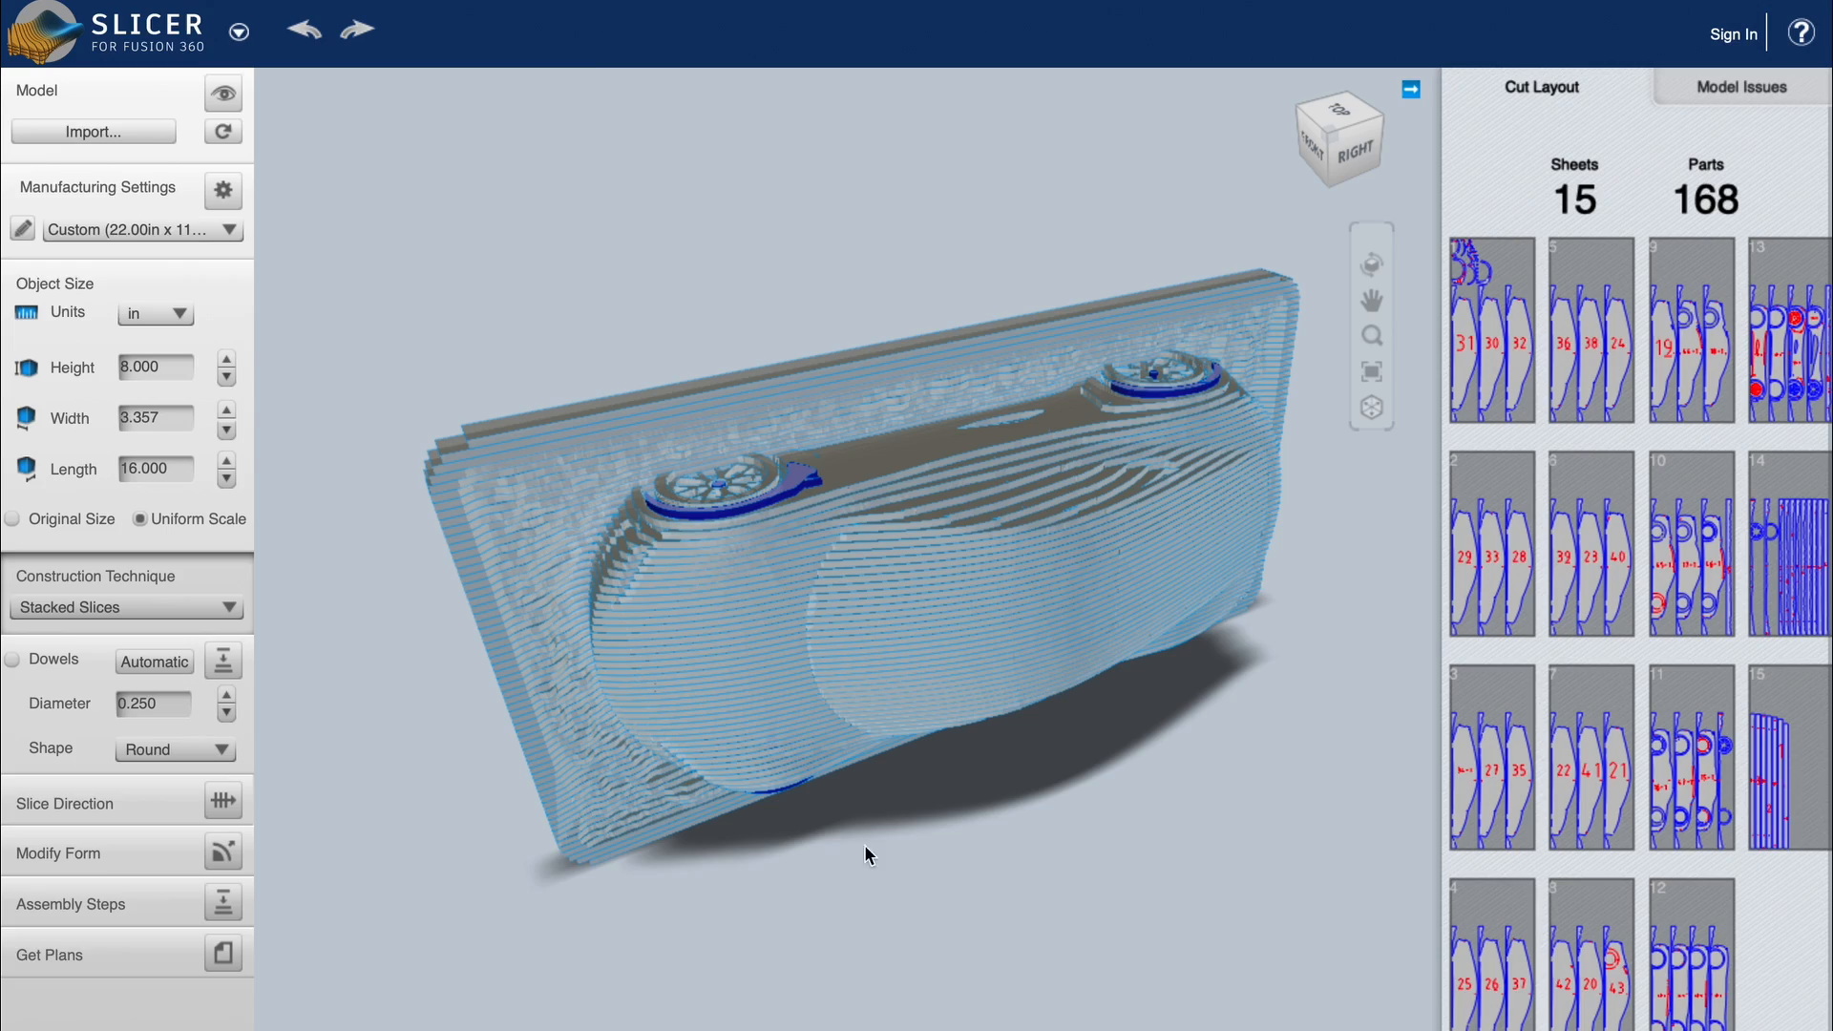
pyautogui.click(225, 903)
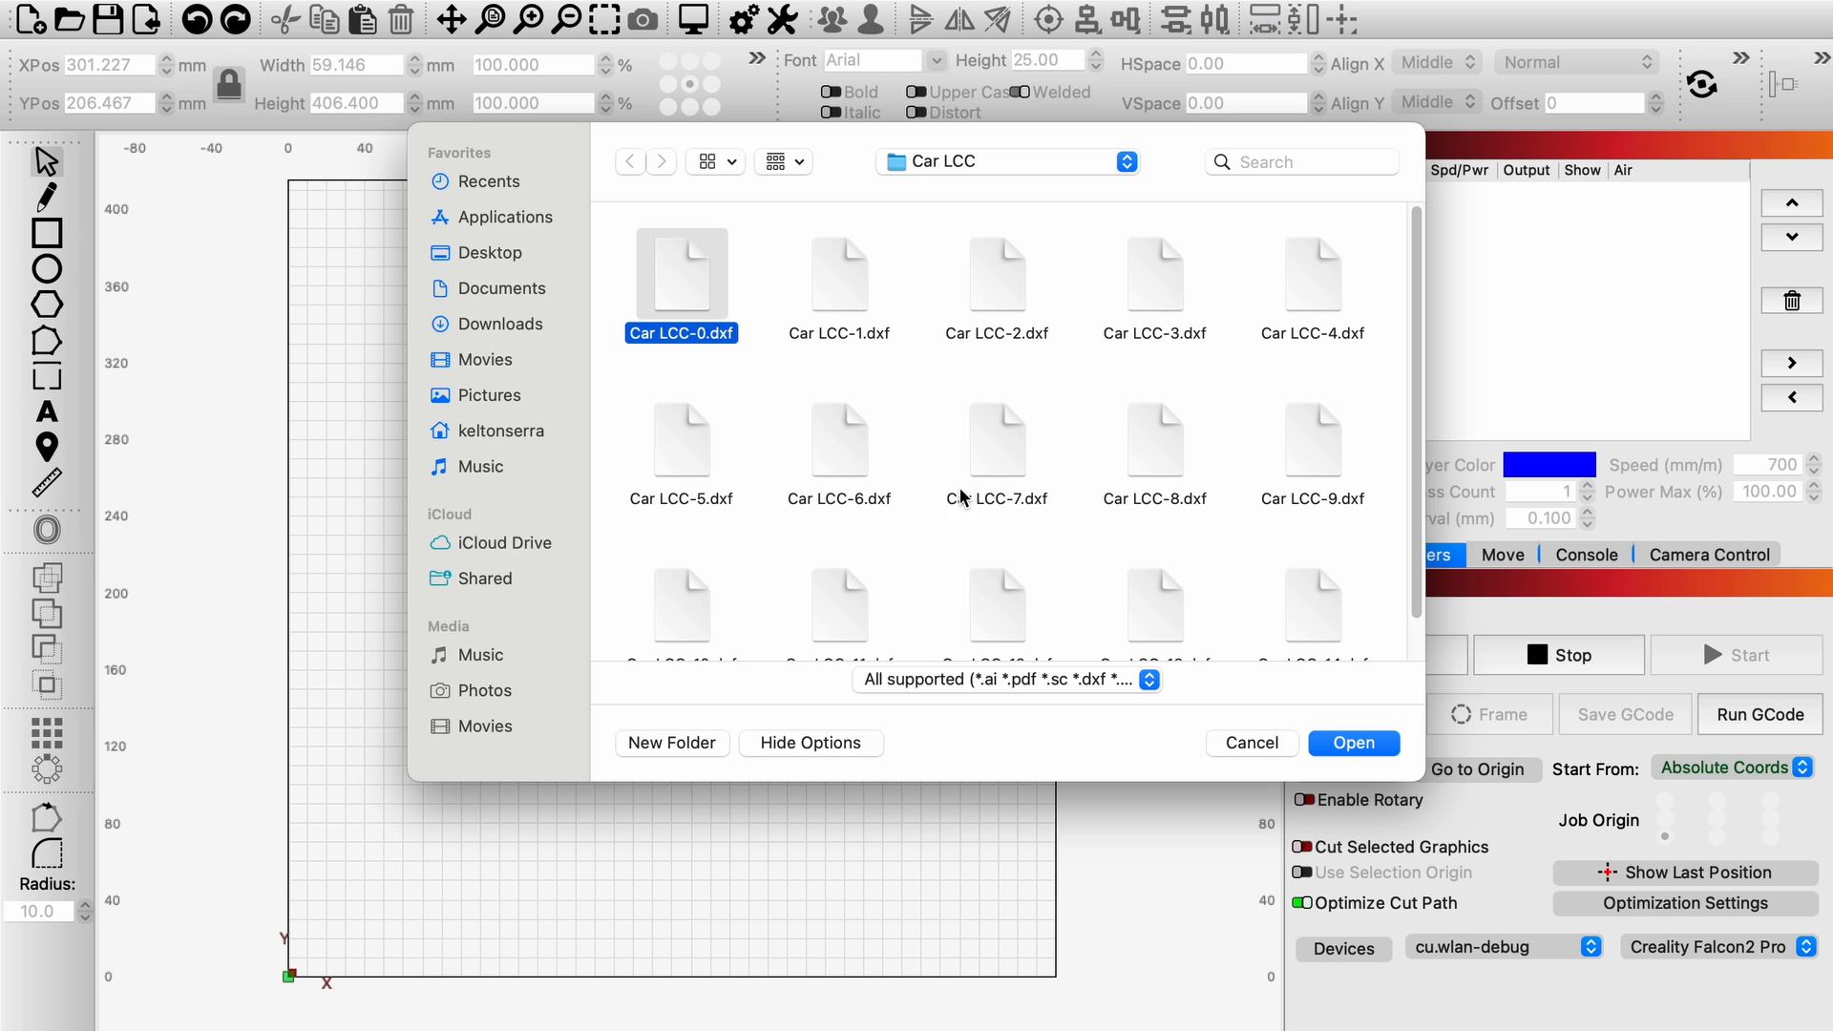
pyautogui.click(1353, 742)
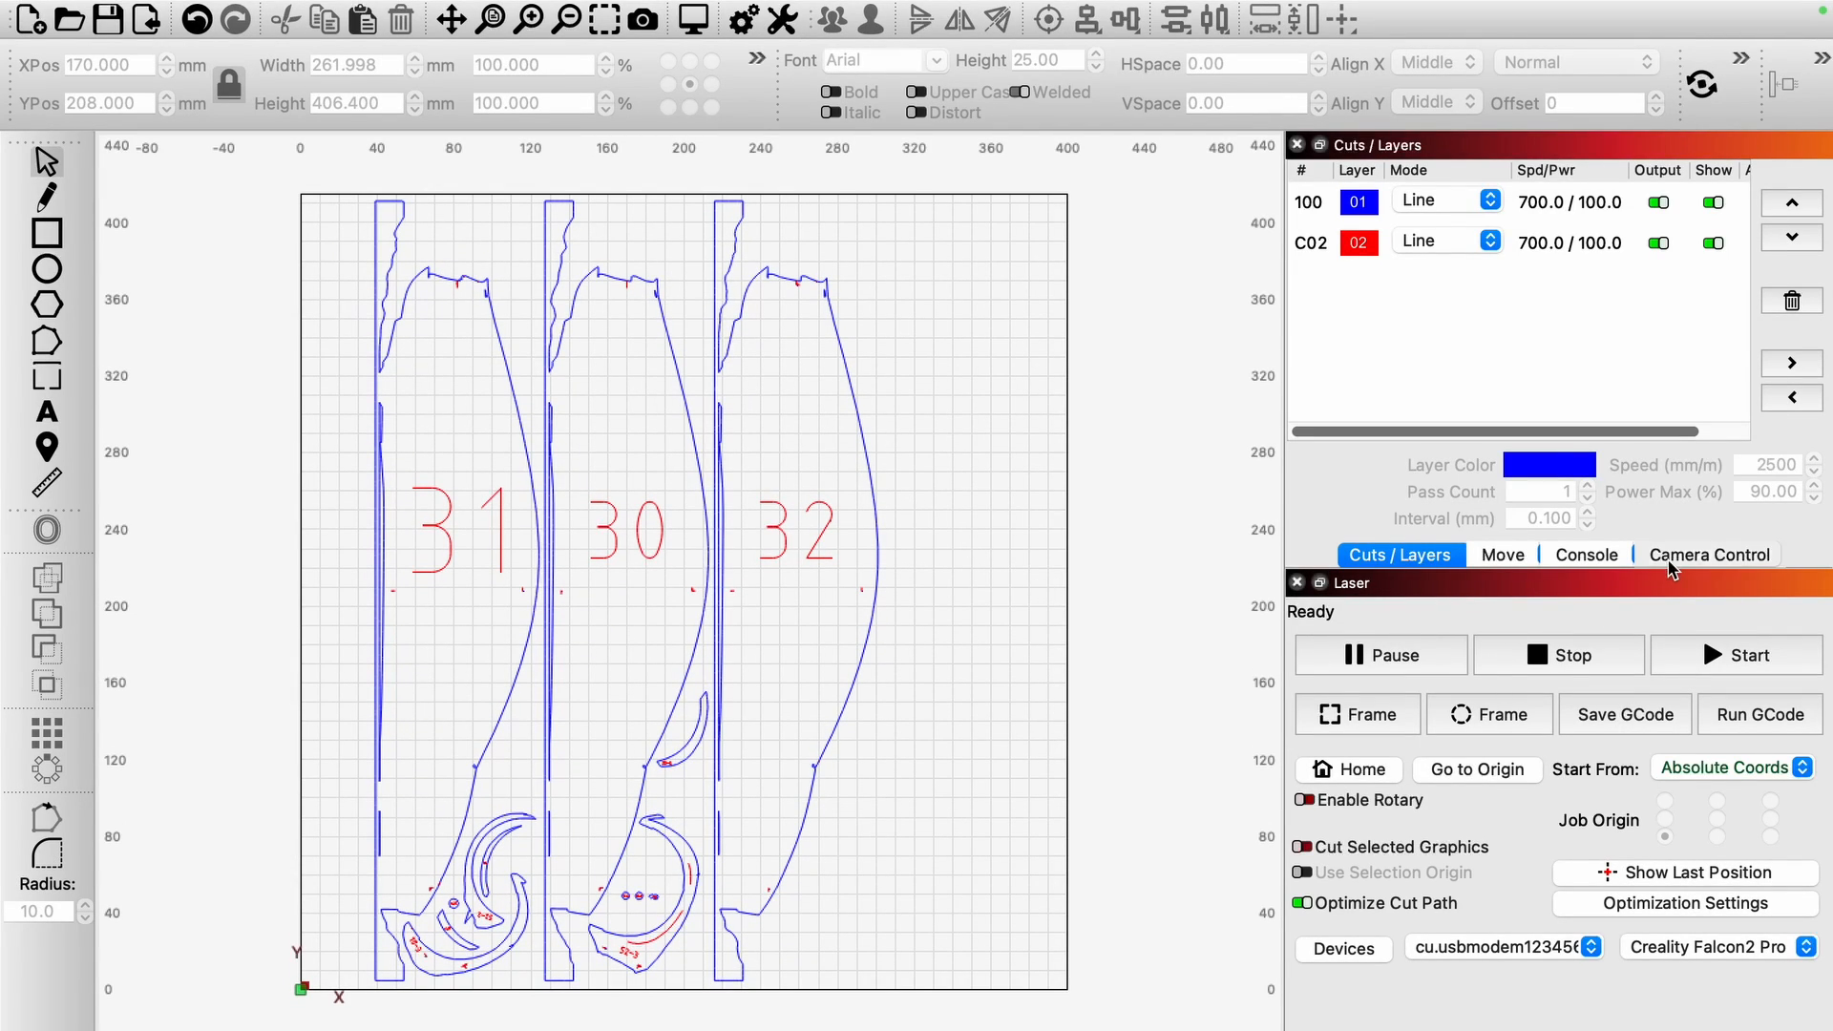
# - Update the camera overlay to show the Falcon bed beneath parts 30–32
pyautogui.click(1708, 554)
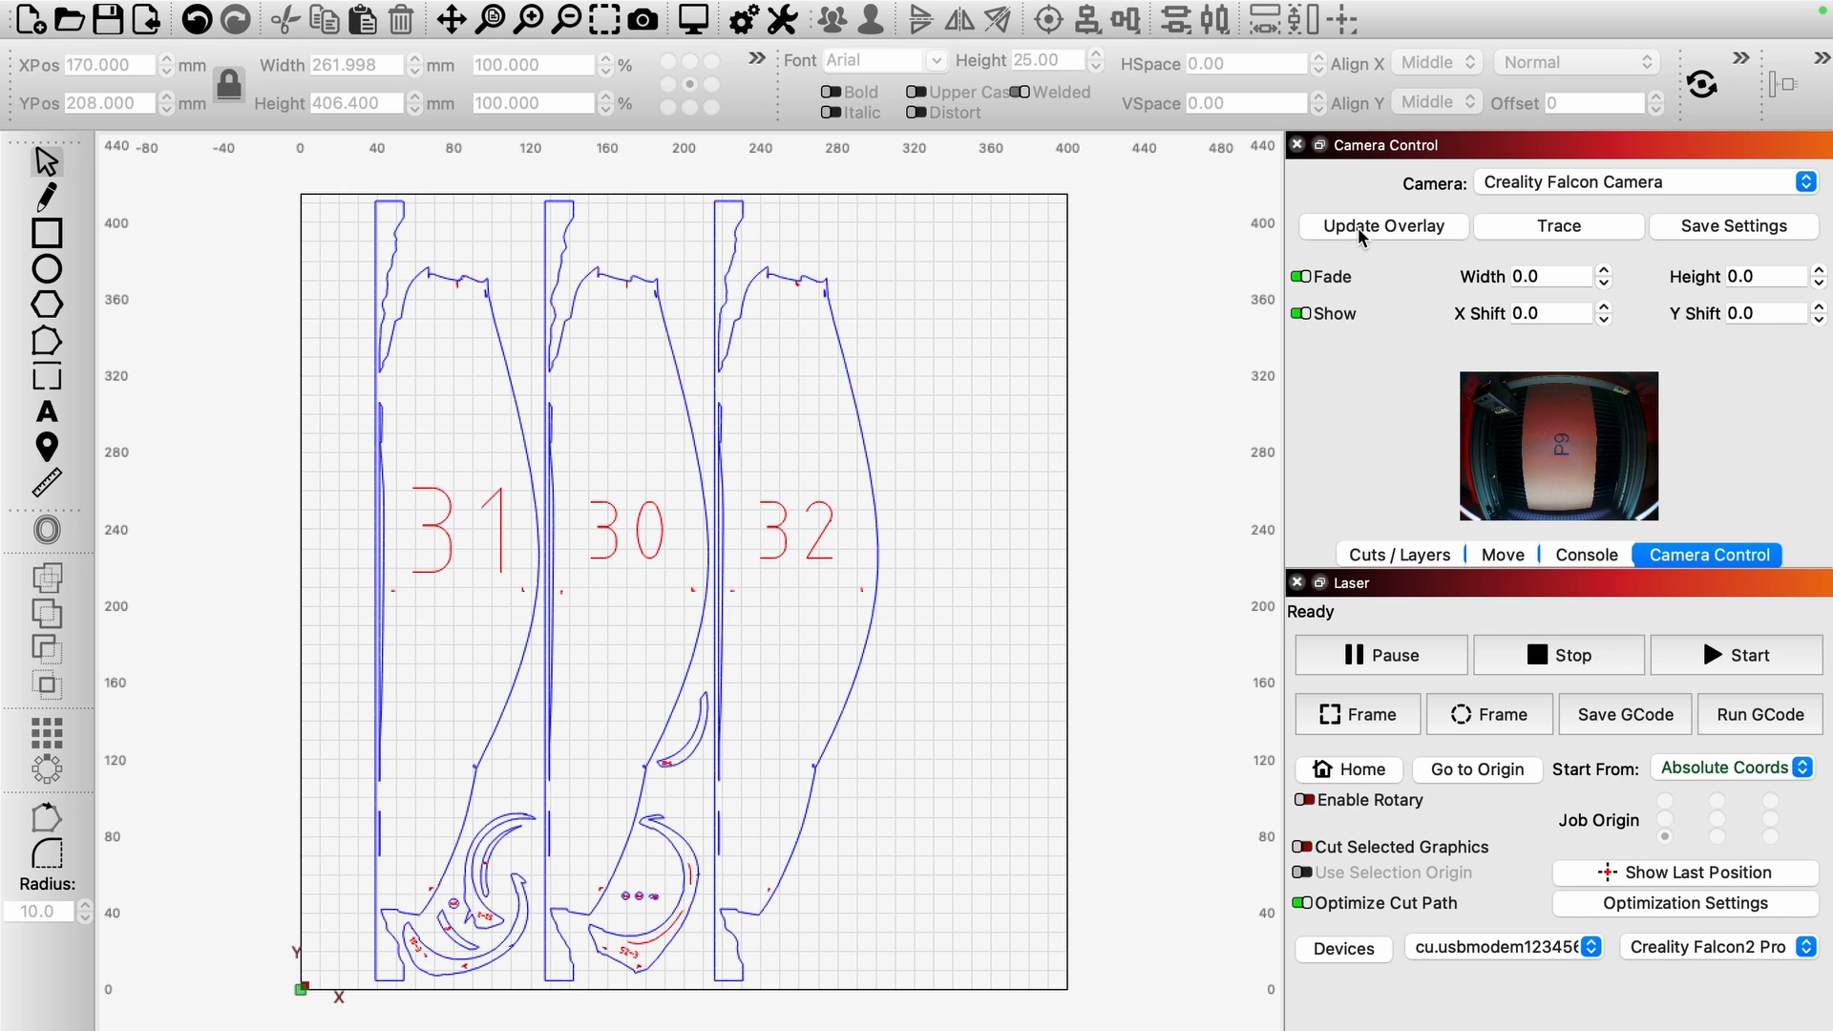
pyautogui.click(1384, 225)
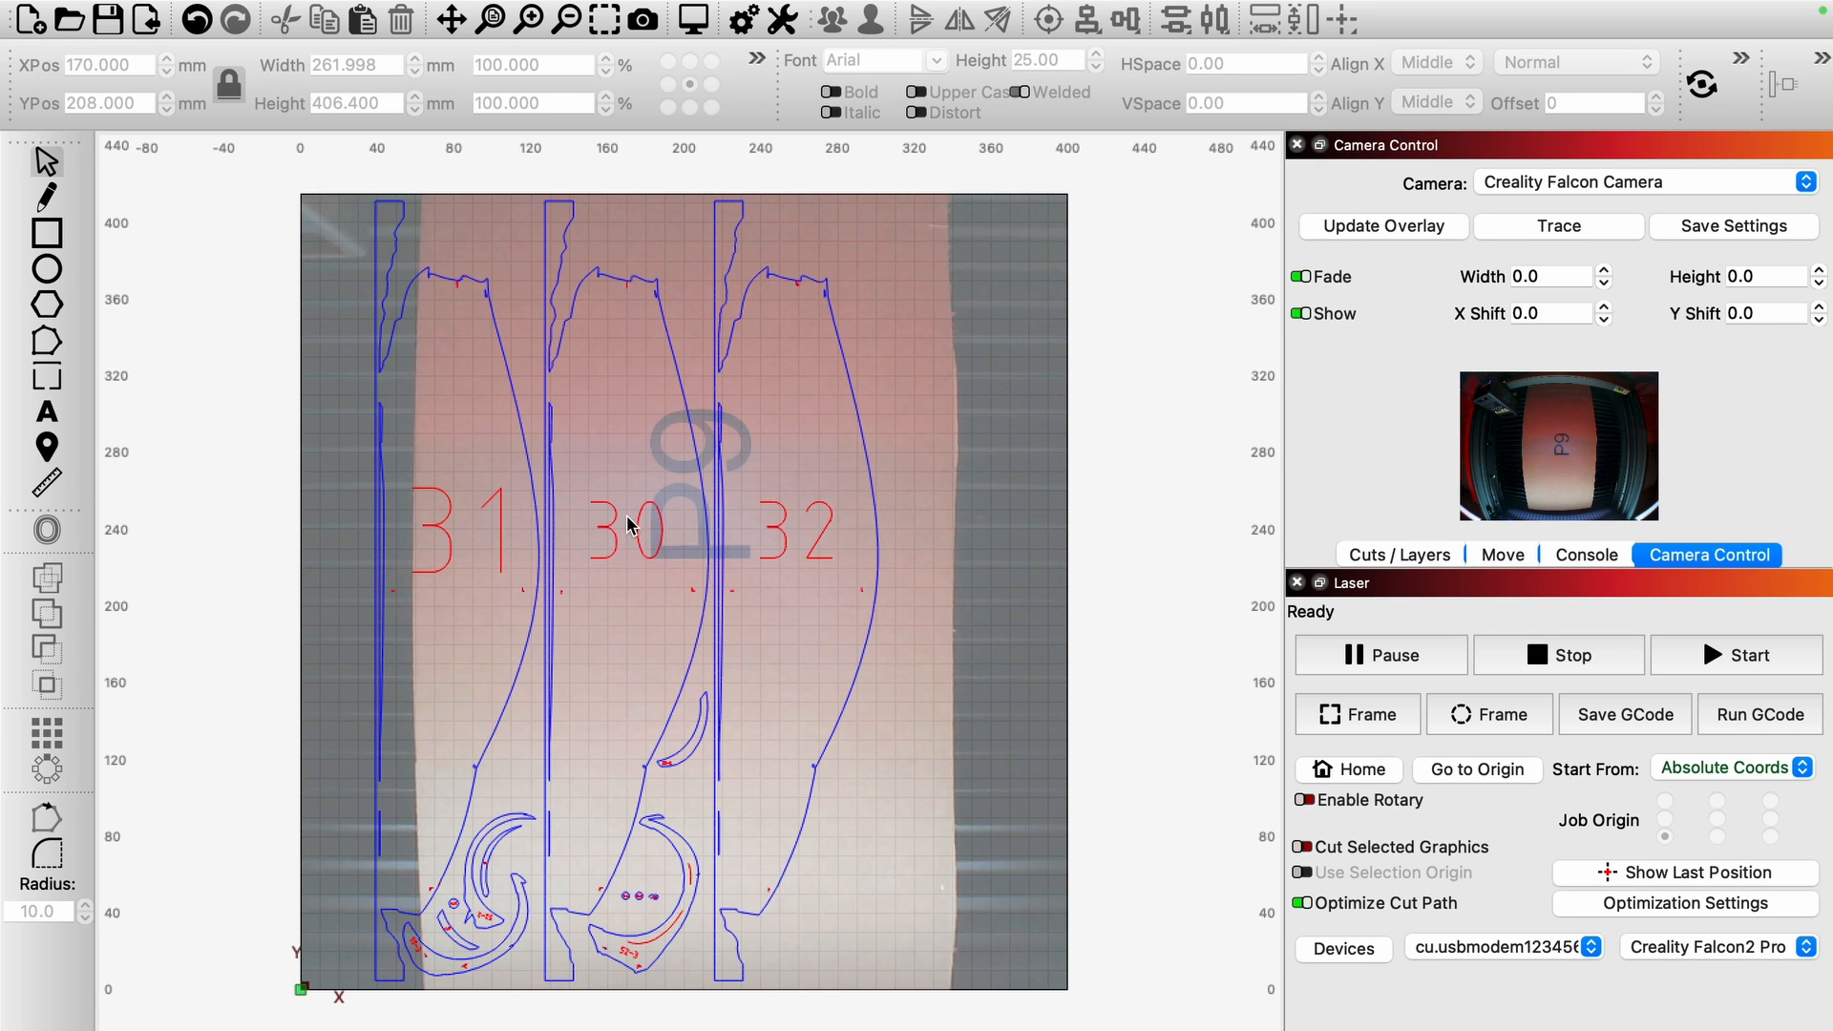